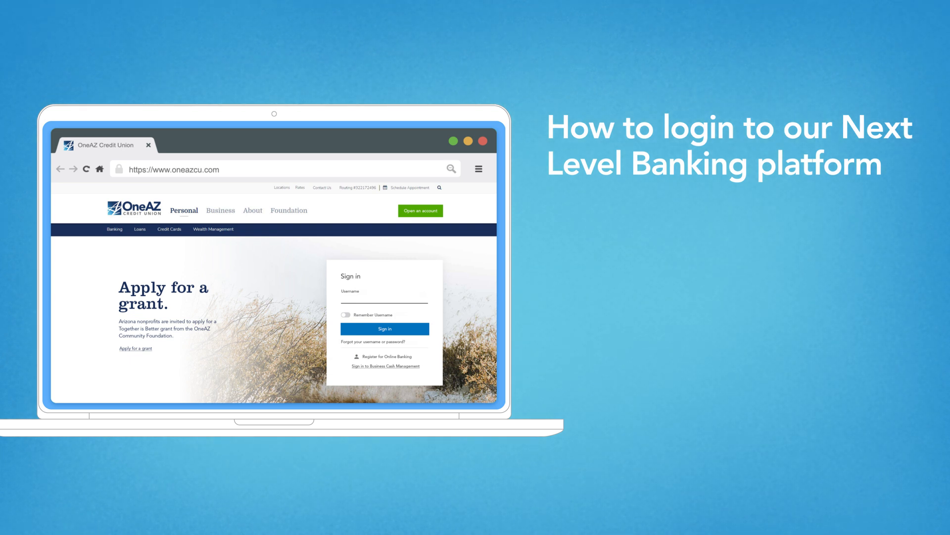
text(mmcfl)
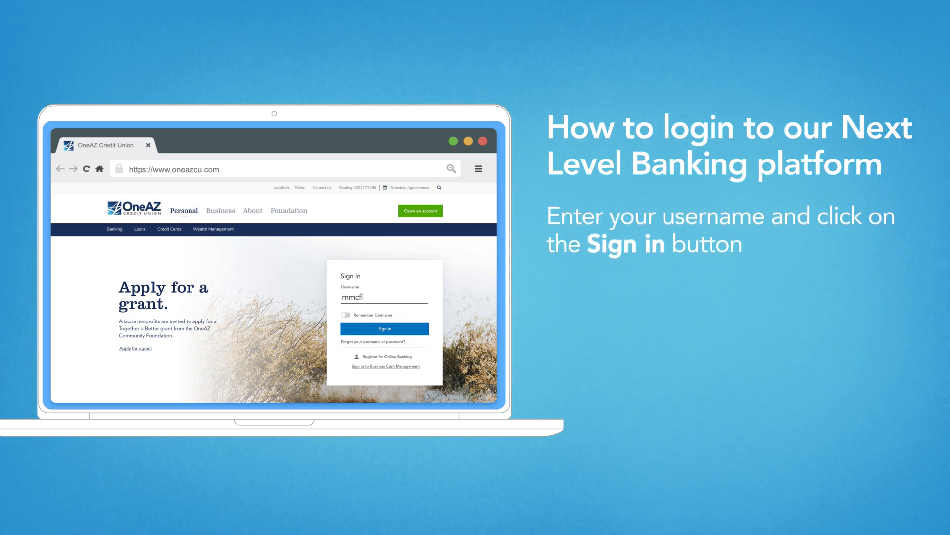
click(384, 328)
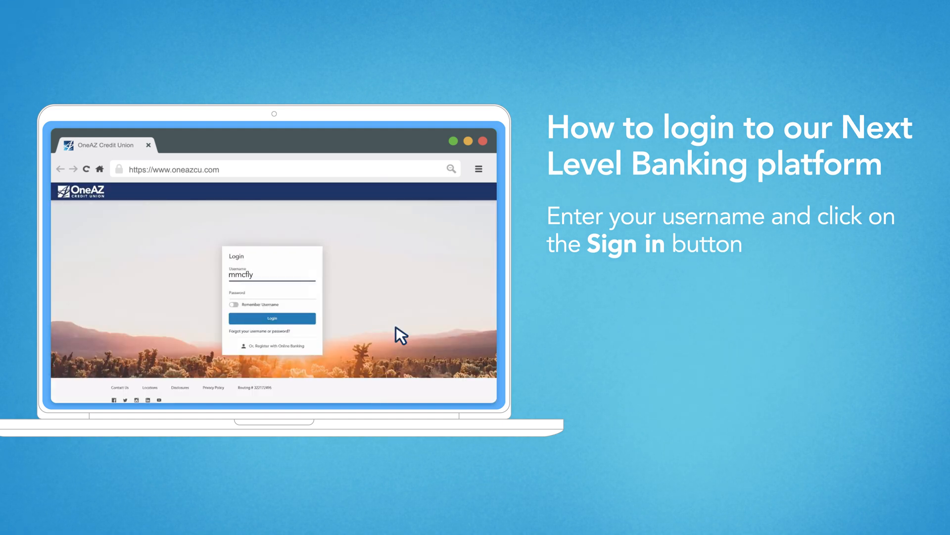
text(••••••••)
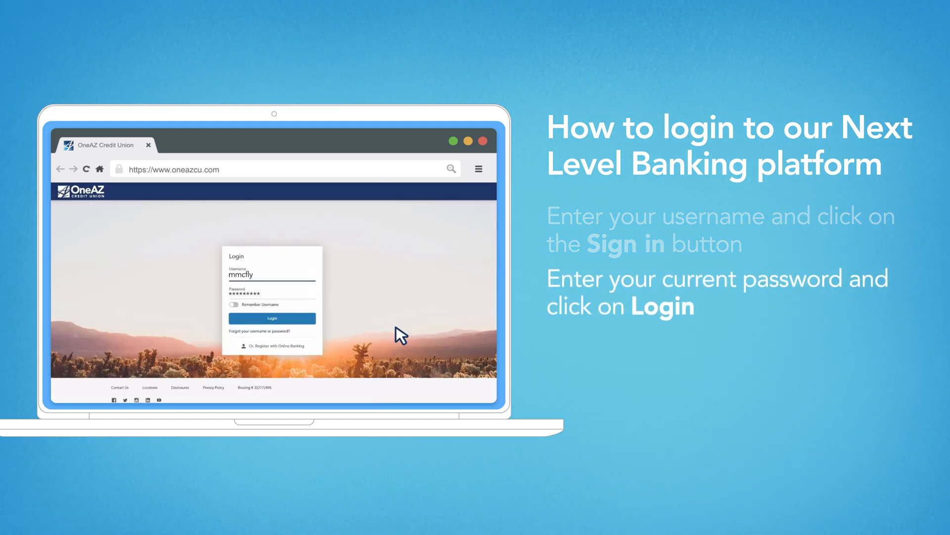
click(272, 317)
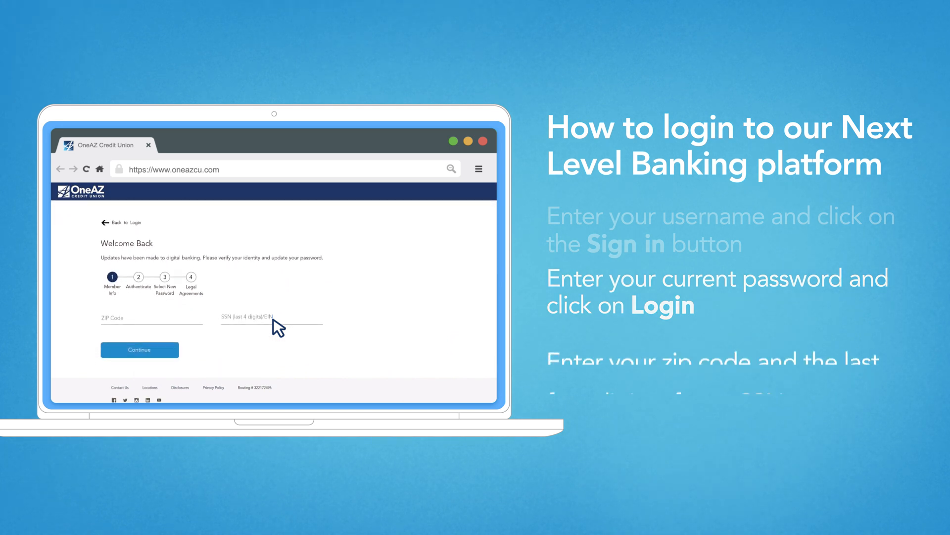
- Verify identity with ZIP code 85027 and the last four SSN digits, then continue
text(85027)
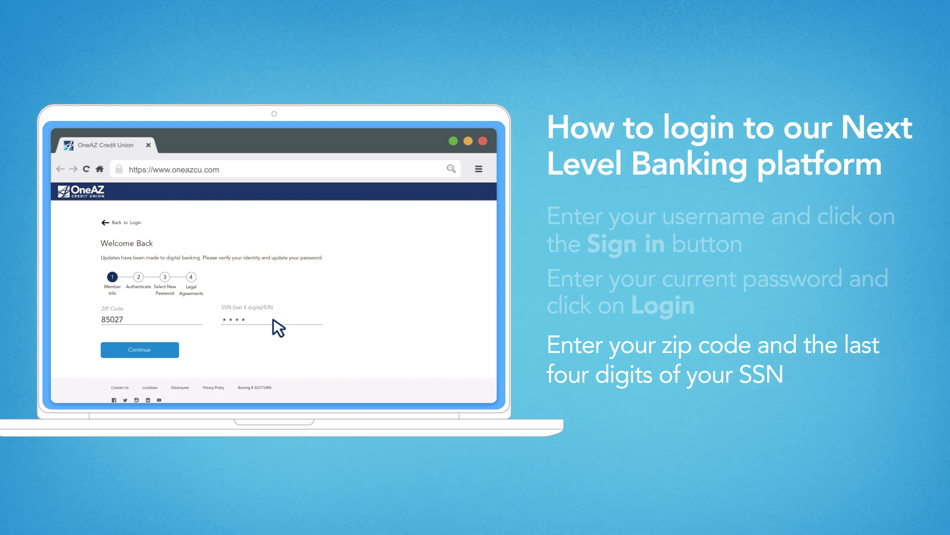
click(140, 350)
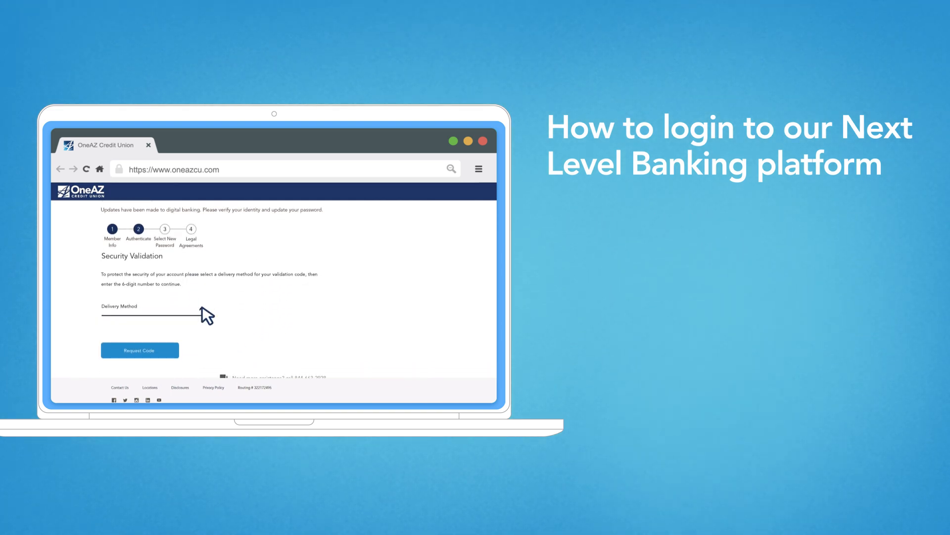
- Have the security code sent by text message and submit the 6-digit validation code
click(153, 305)
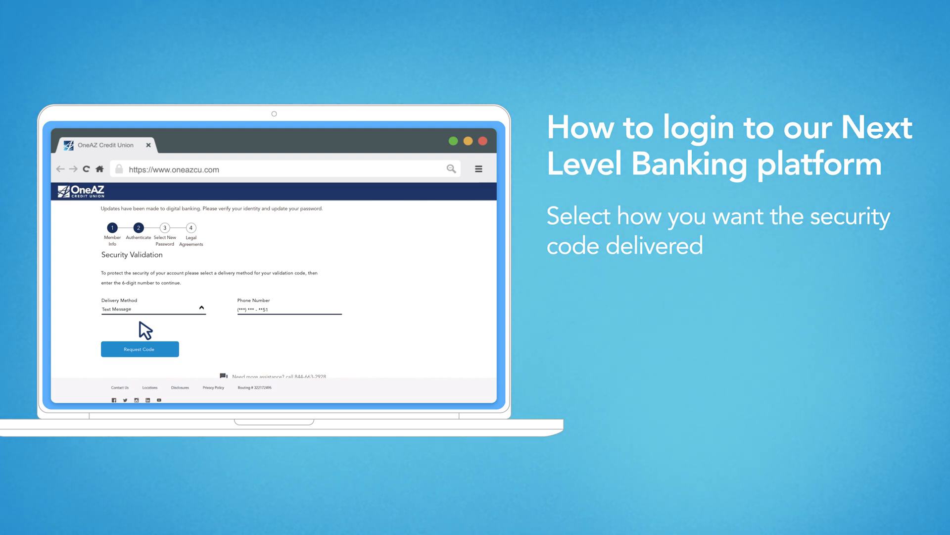
mouse_move(154, 358)
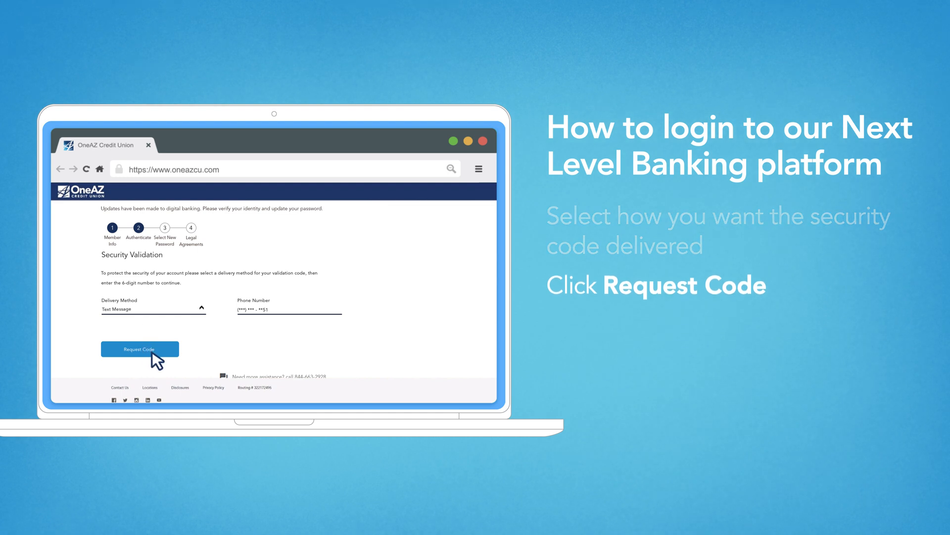
click(140, 349)
text(019)
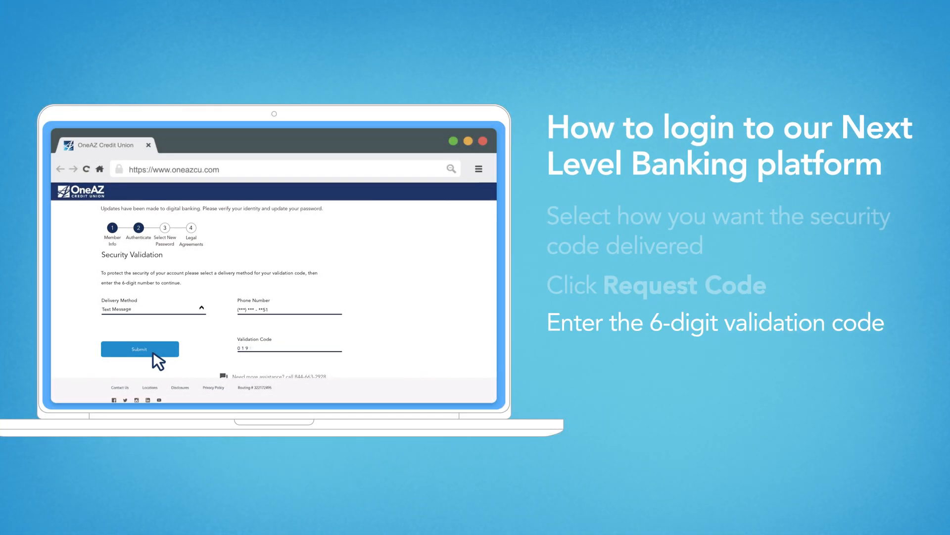
click(140, 348)
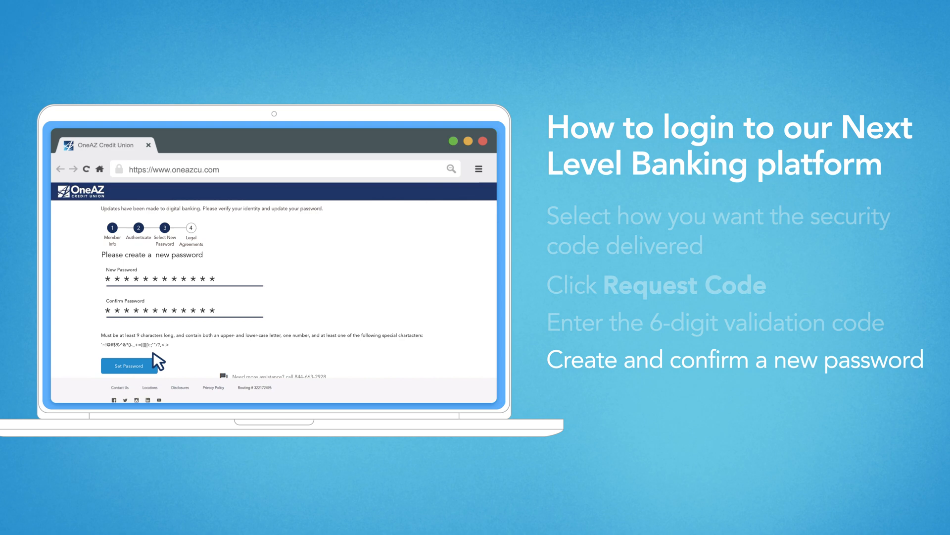
- Set the new account password after entering and confirming it
click(128, 365)
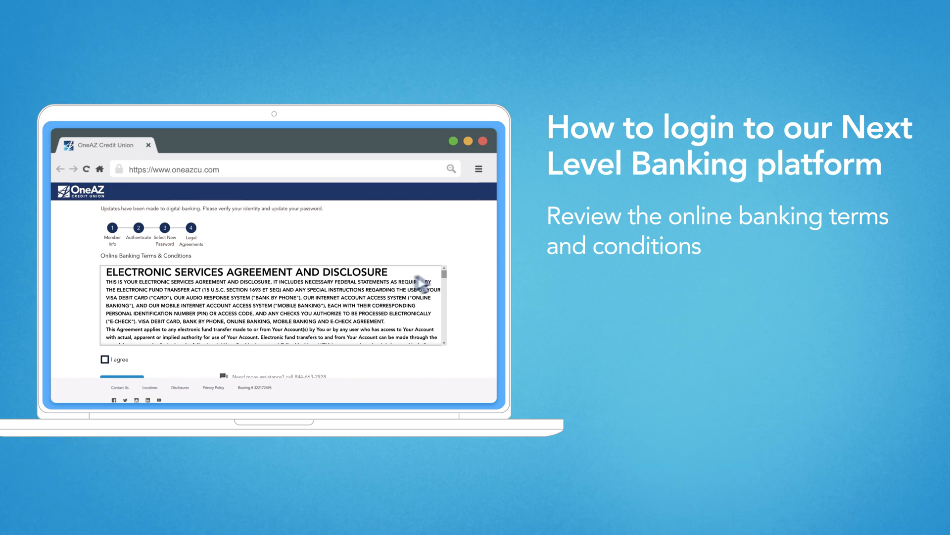
- Scroll through the Online Banking Terms & Conditions to the end of the agreement
scroll(down, 3)
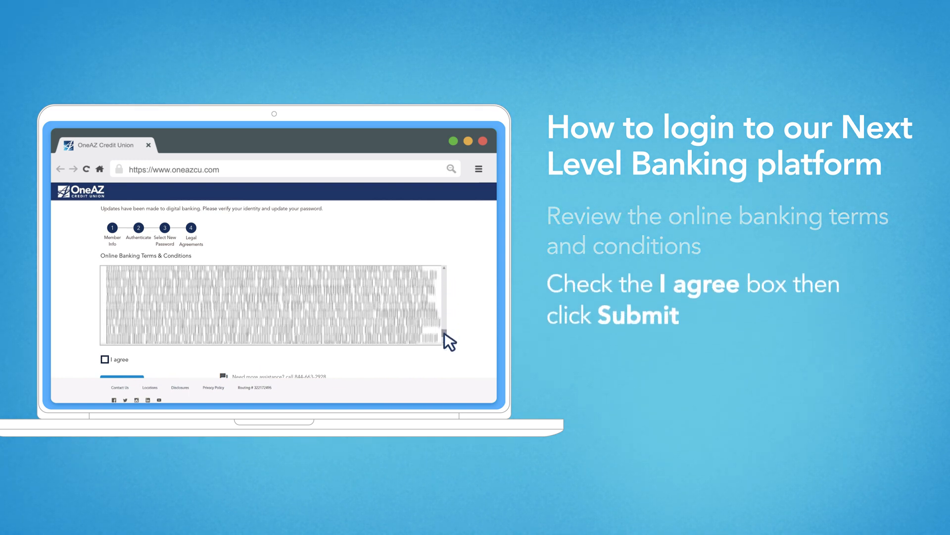